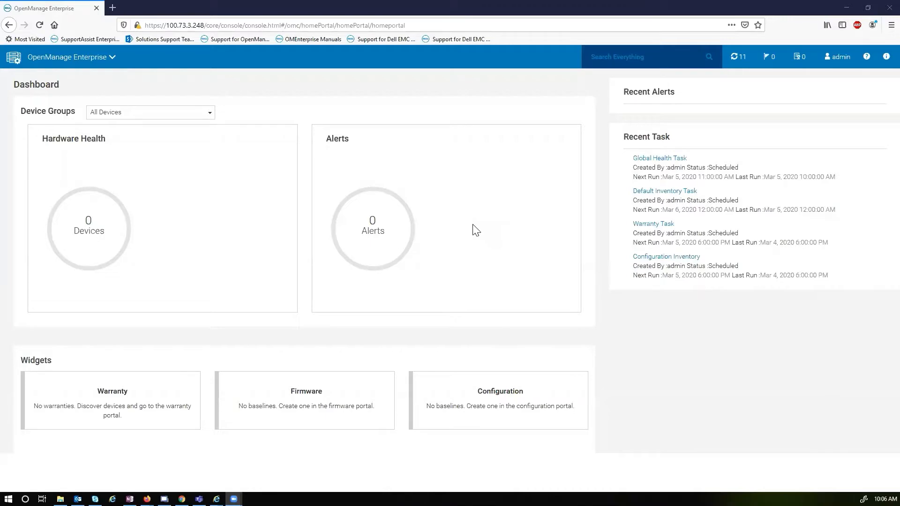
{"action": "mouse_move", "coordinate": [465, 234]}
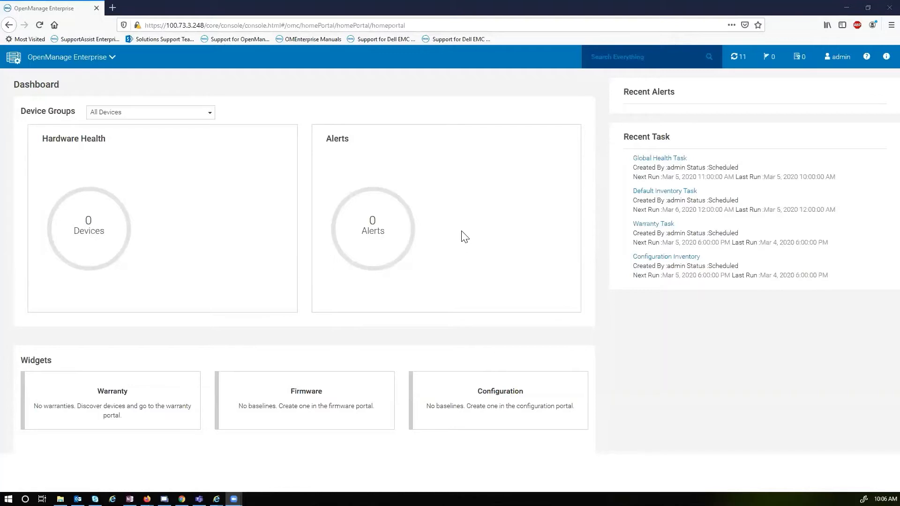
{"action": "mouse_move", "coordinate": [364, 101]}
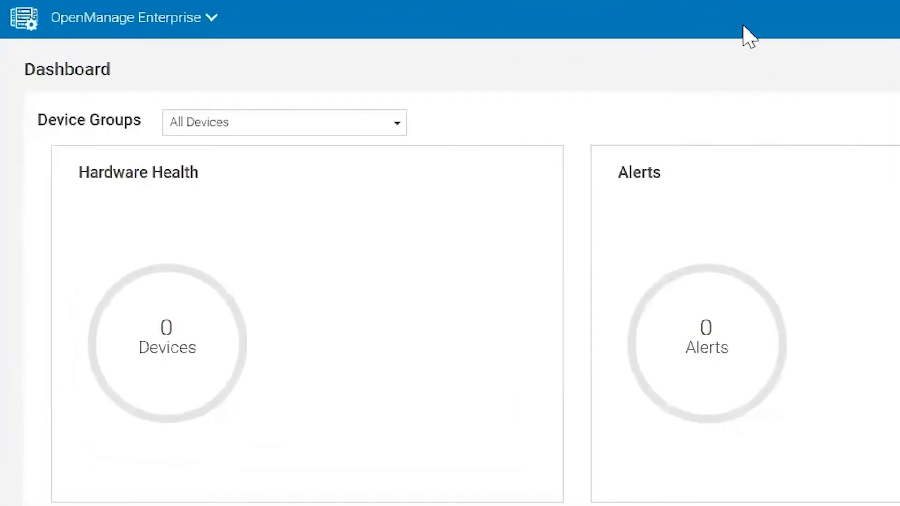
Step: Go to Monitor > Discovery, briefly selecting the iDRAC Systems Management Lab job
{"action": "left_click", "coordinate": [135, 17]}
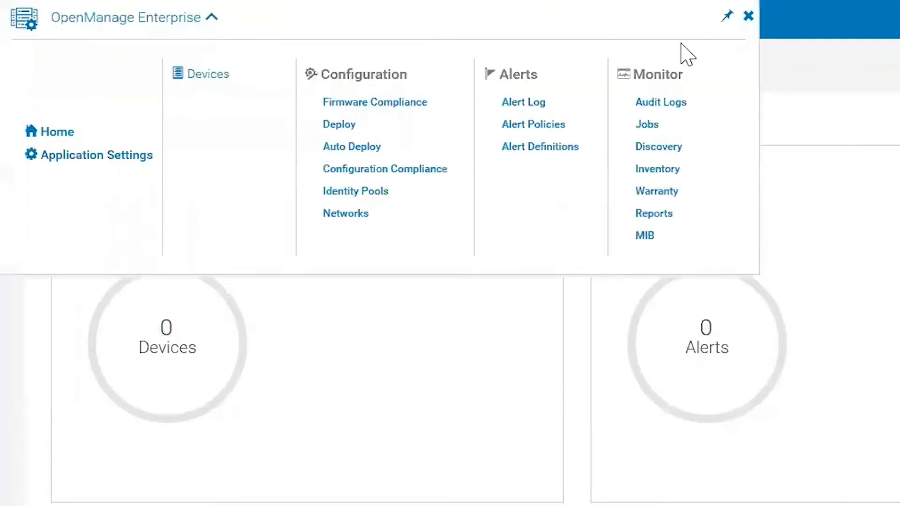
{"action": "left_click", "coordinate": [421, 52]}
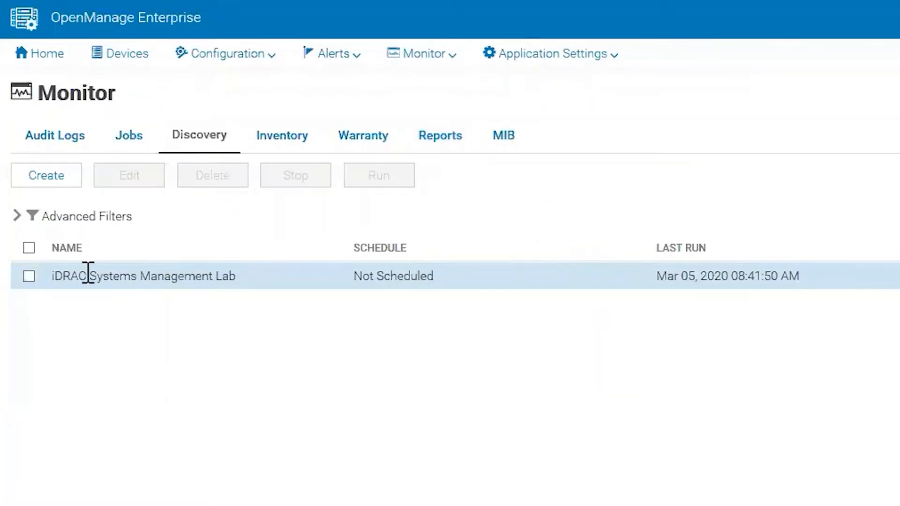
{"action": "mouse_move", "coordinate": [51, 281]}
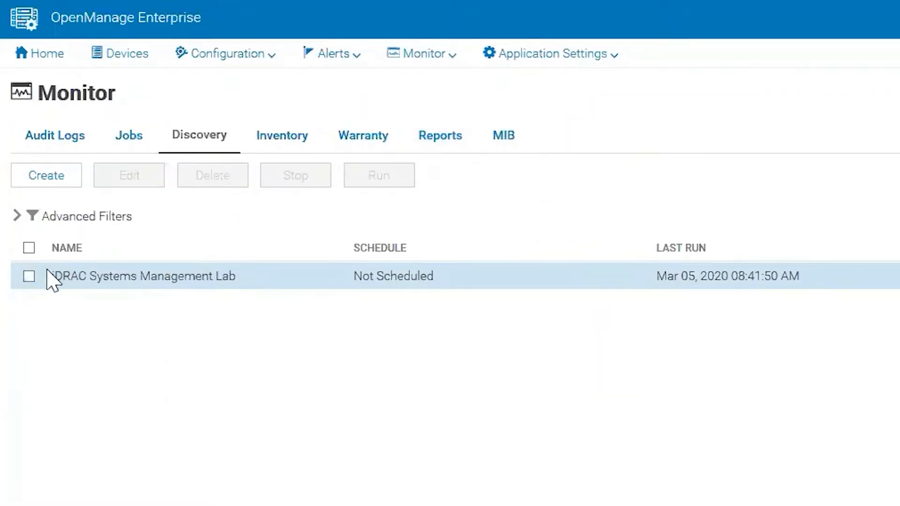
{"action": "left_click", "coordinate": [29, 275]}
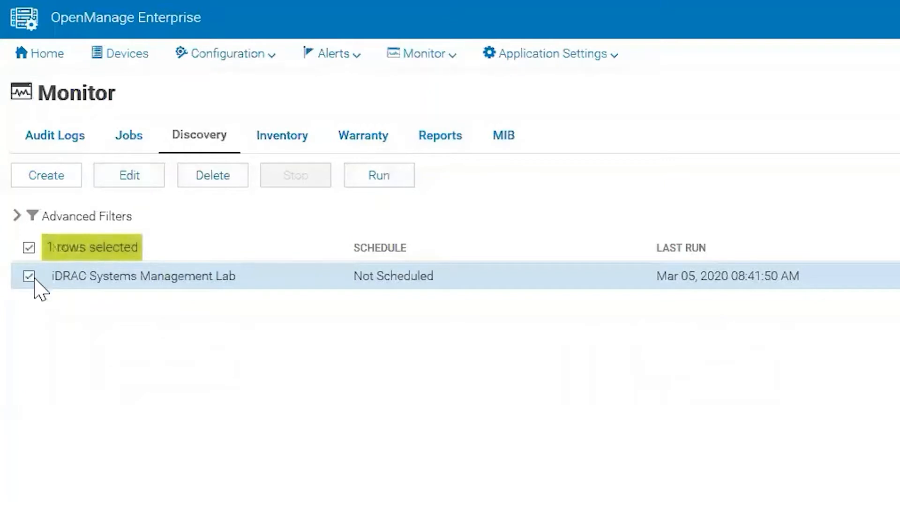
{"action": "left_click", "coordinate": [28, 275]}
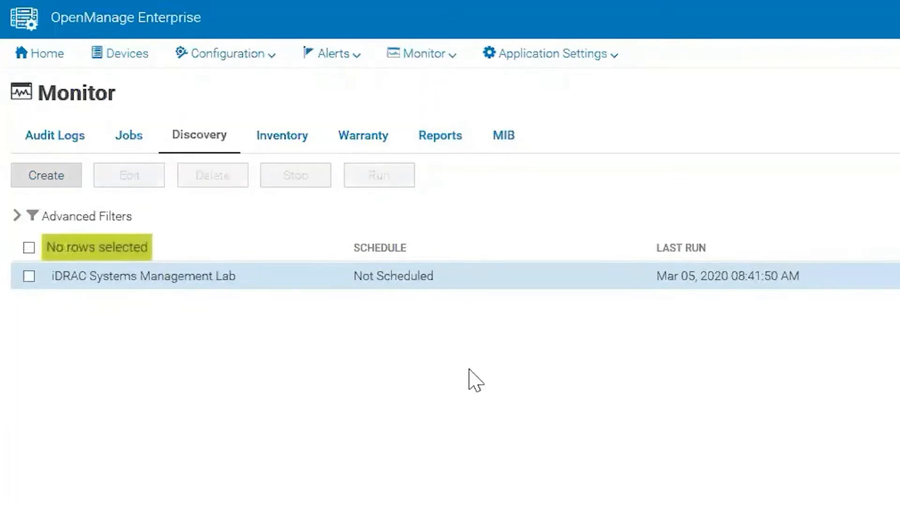
Step: Start a new discovery job named 'iDRAC Discovery'
{"action": "left_click", "coordinate": [46, 175]}
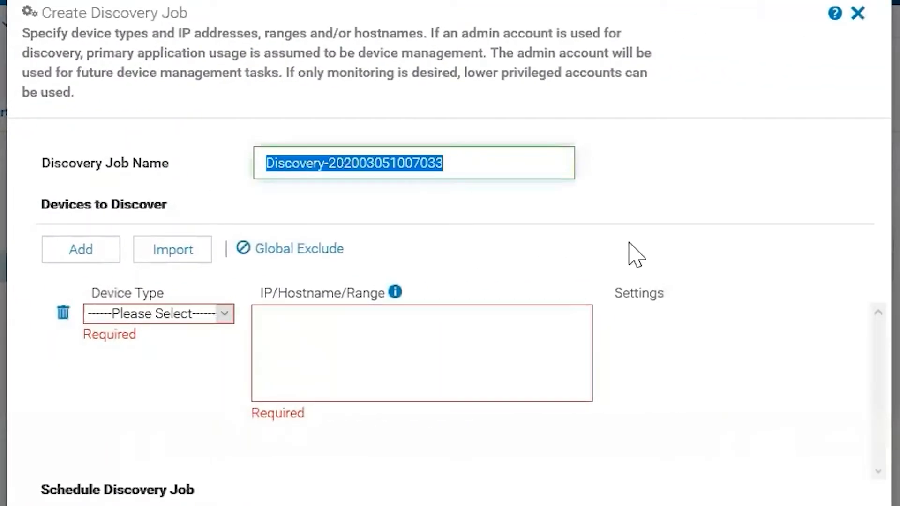
{"action": "type", "text": "i"}
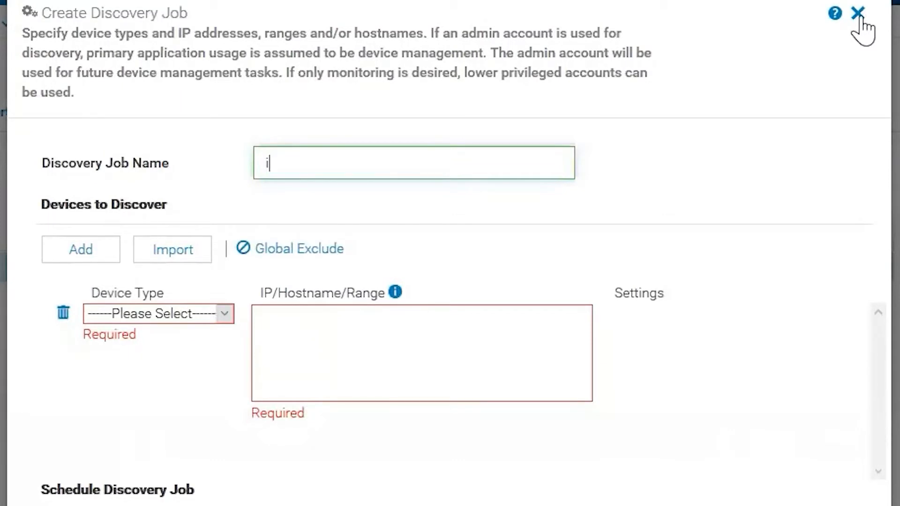
{"action": "type", "text": "DRAC Disc"}
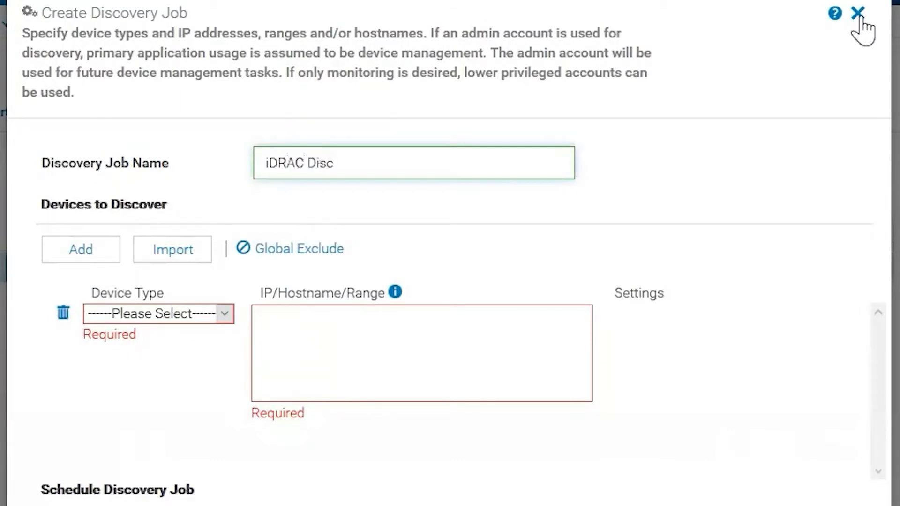
{"action": "type", "text": "overy"}
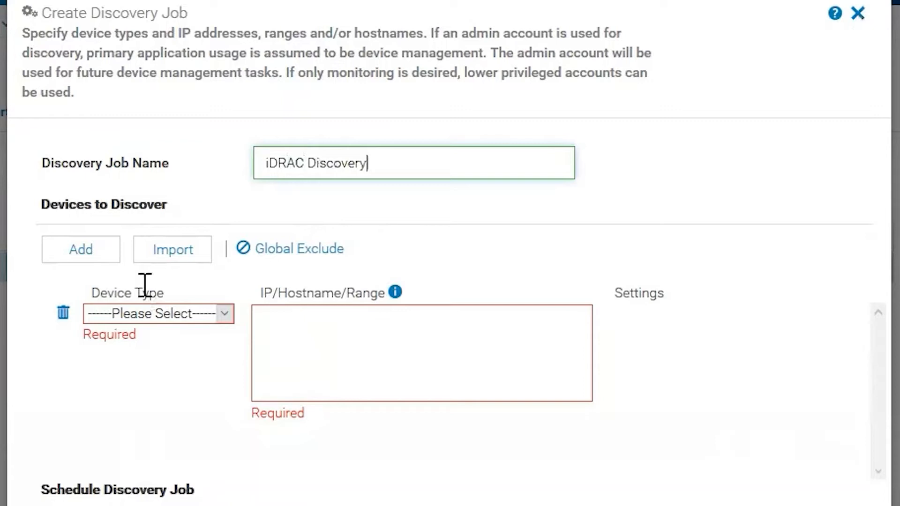
Step: Choose SERVER as the device type, connecting through Dell iDRAC
{"action": "left_click", "coordinate": [157, 313]}
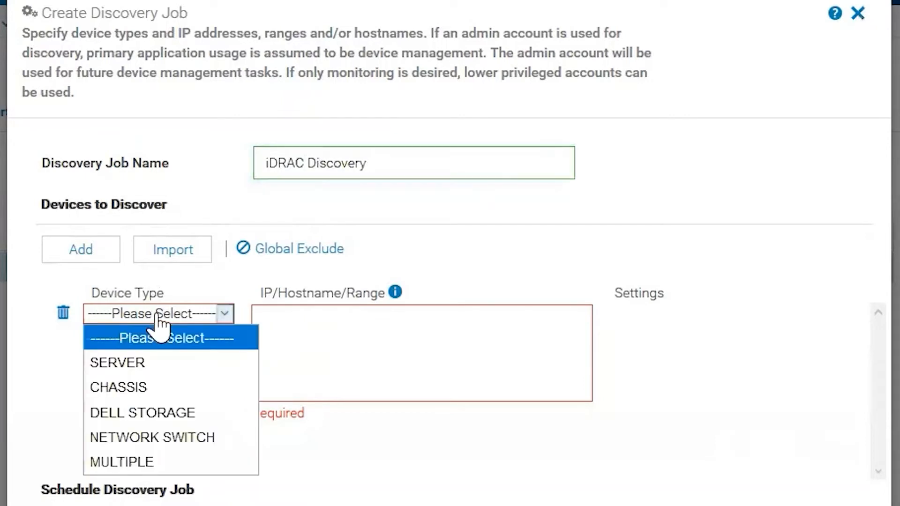
{"action": "mouse_move", "coordinate": [162, 298]}
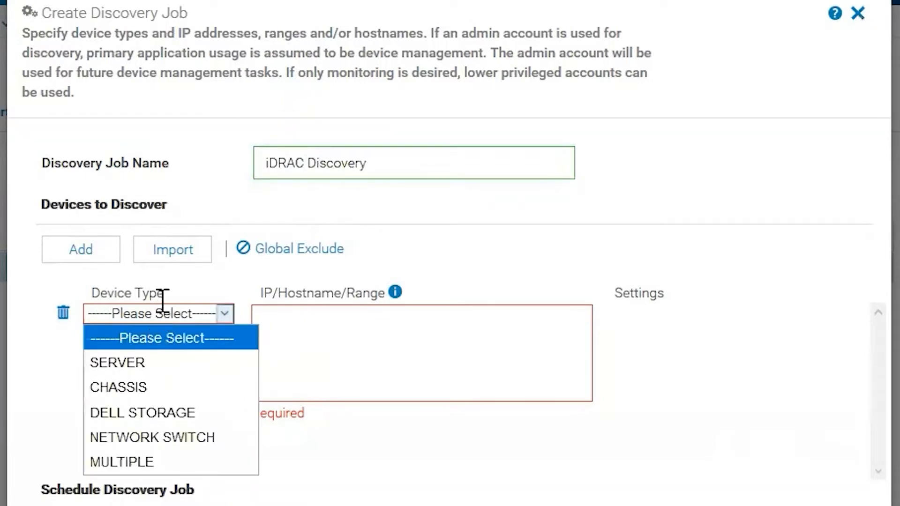
{"action": "mouse_move", "coordinate": [135, 363]}
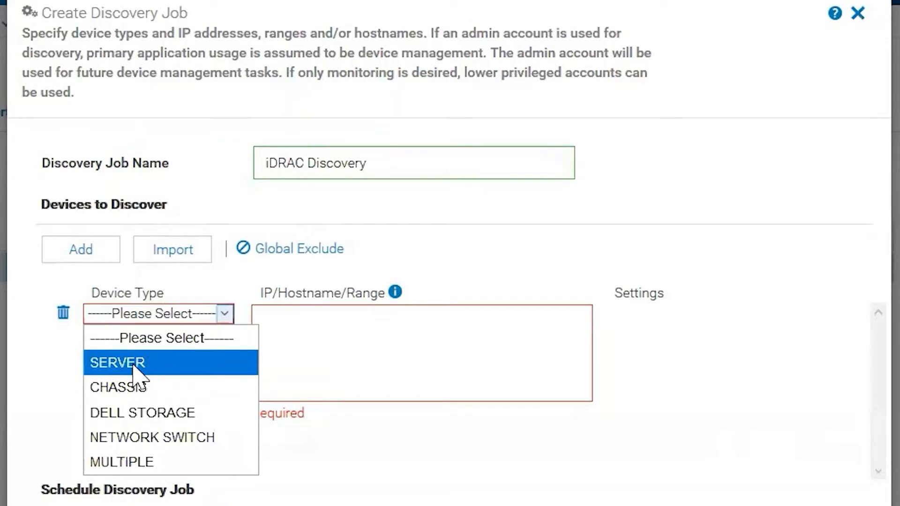
{"action": "left_click", "coordinate": [118, 361]}
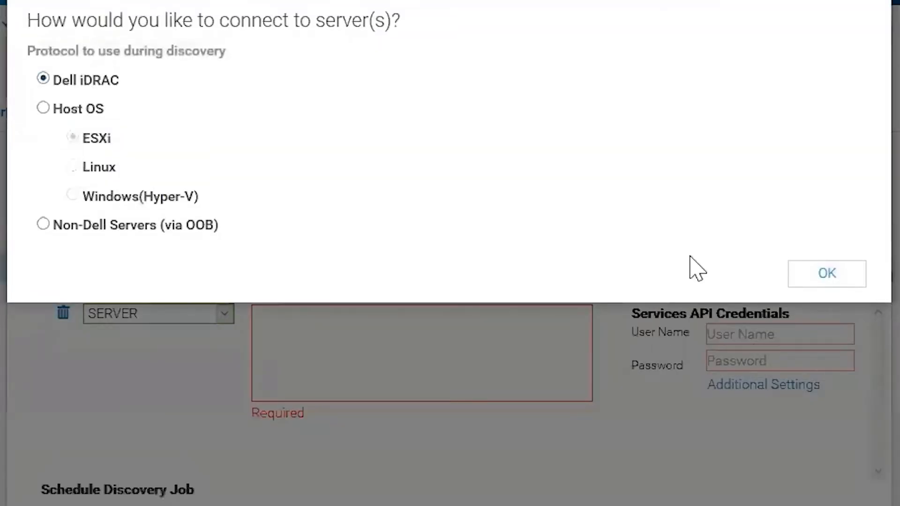
{"action": "left_click", "coordinate": [826, 272]}
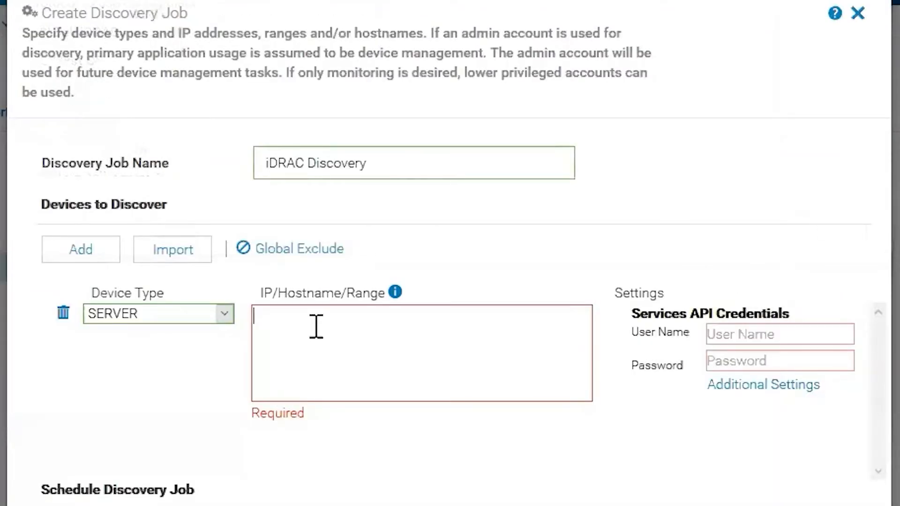
Step: Enter the IP range 100.73.3.0/24 and the server credentials
{"action": "type", "text": "100.73.3"}
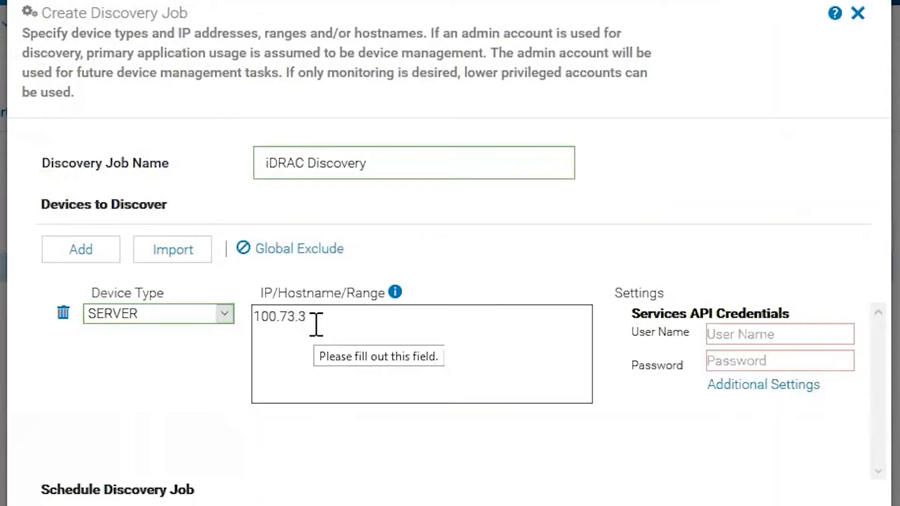
{"action": "type", "text": "0/24"}
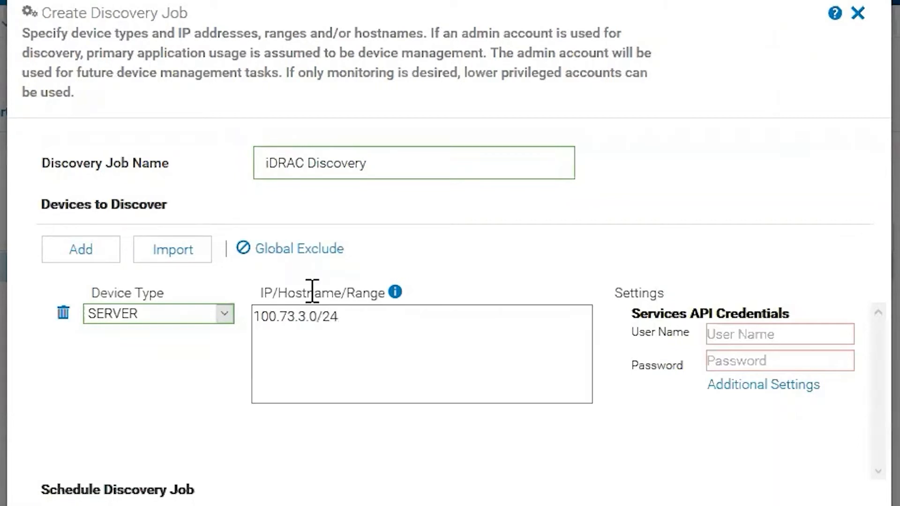
{"action": "type", "text": "root"}
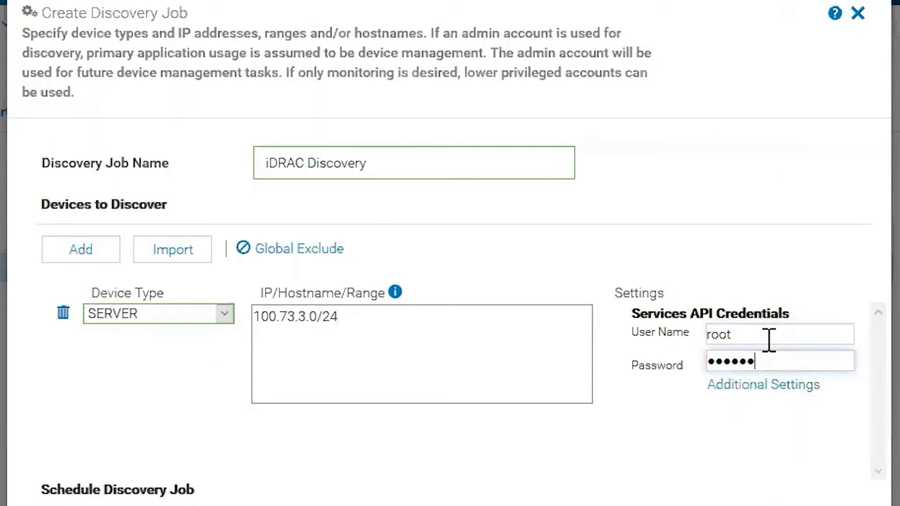
Step: Enable trap reception from discovered iDRAC servers and finish with Run Now
{"action": "scroll", "scroll_direction": "down", "scroll_amount": 3}
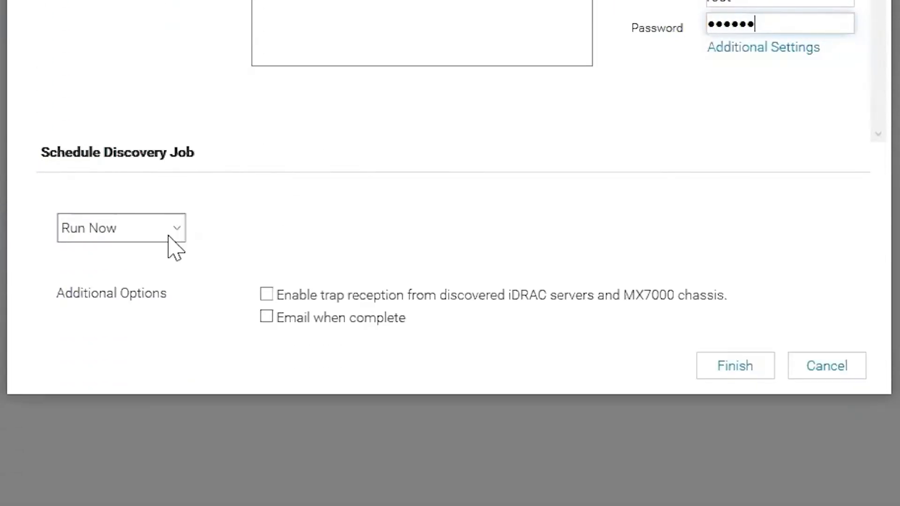
{"action": "mouse_move", "coordinate": [313, 295]}
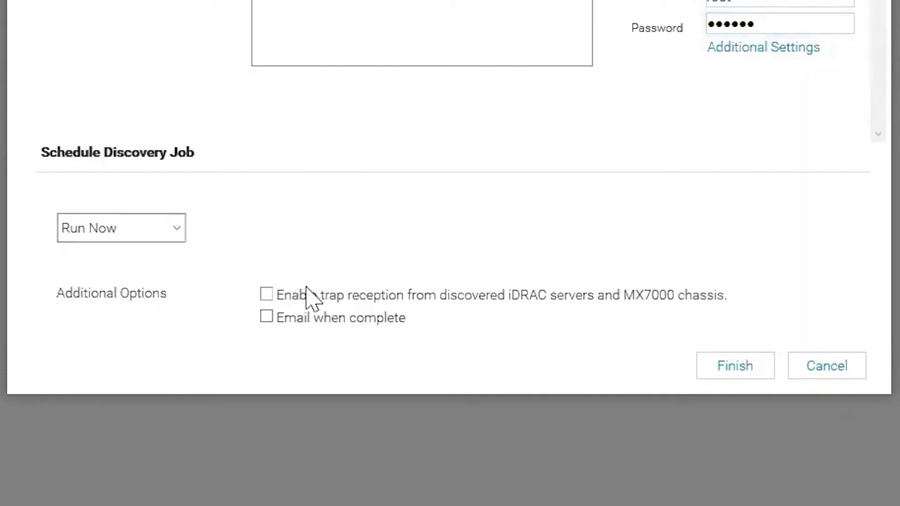
{"action": "left_click", "coordinate": [266, 294]}
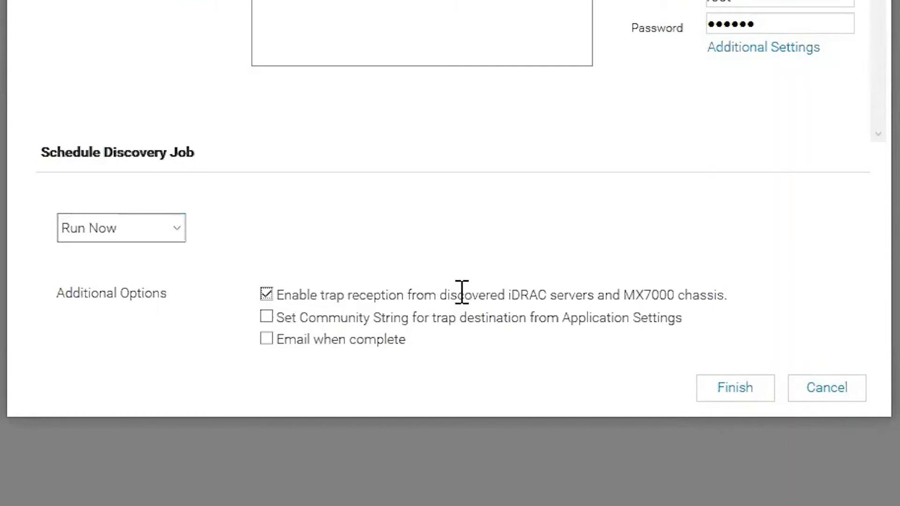
{"action": "mouse_move", "coordinate": [705, 294]}
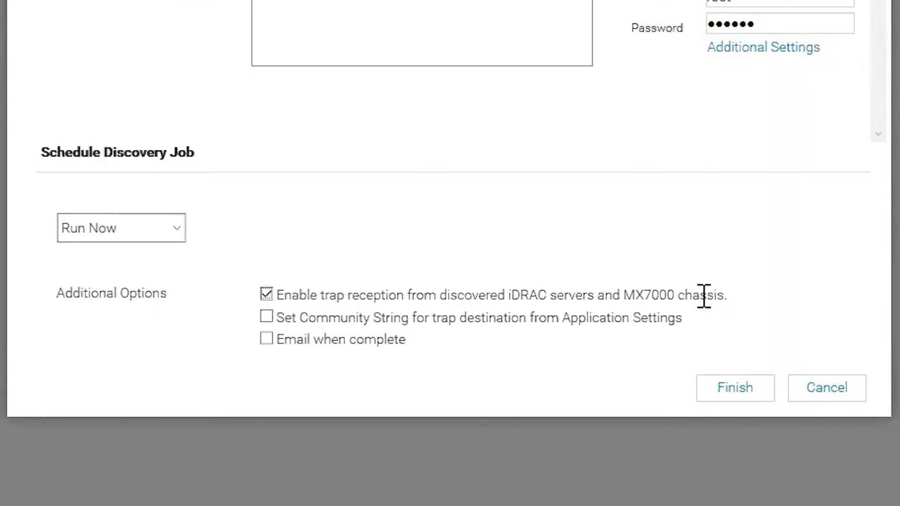
{"action": "mouse_move", "coordinate": [735, 387]}
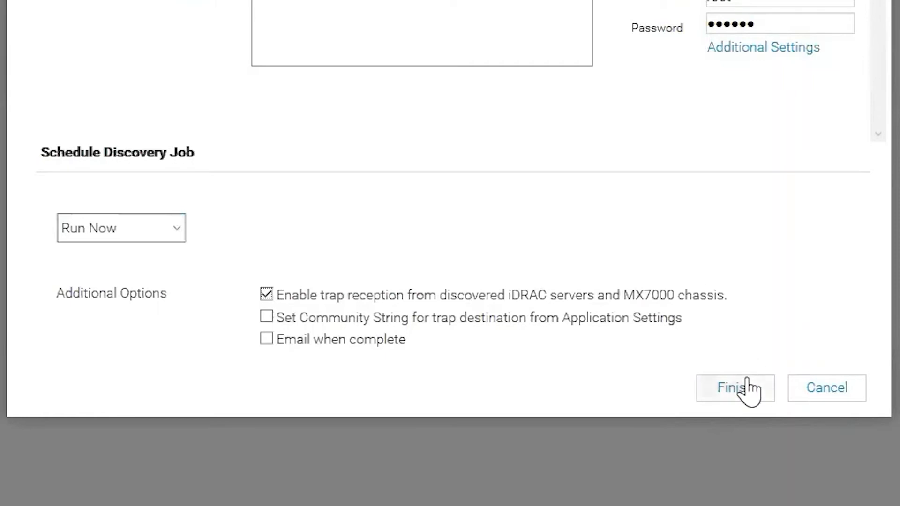
{"action": "left_click", "coordinate": [735, 388]}
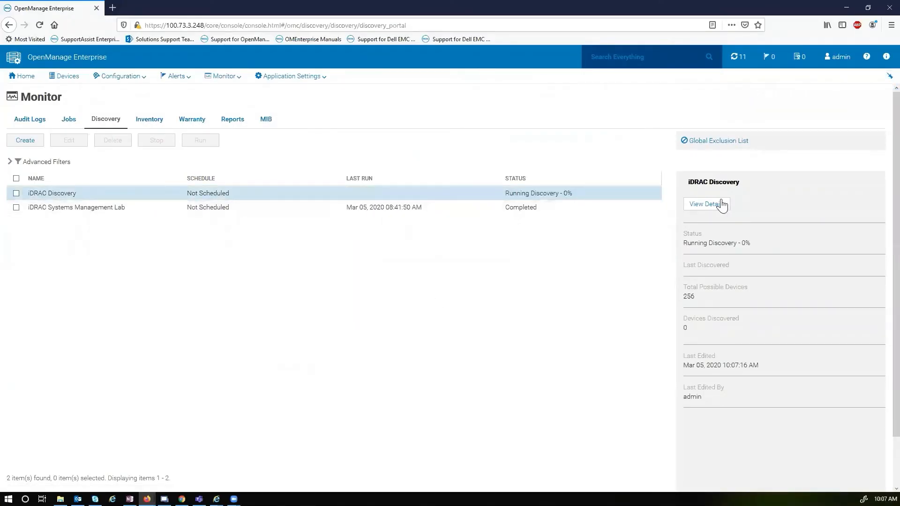
{"action": "mouse_move", "coordinate": [786, 291]}
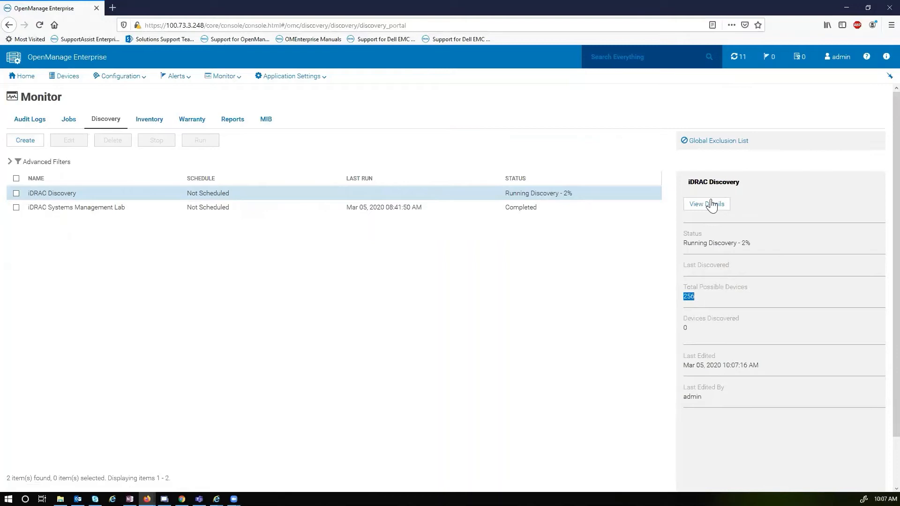
Step: View the running iDRAC Discovery job's details
{"action": "left_click", "coordinate": [707, 204]}
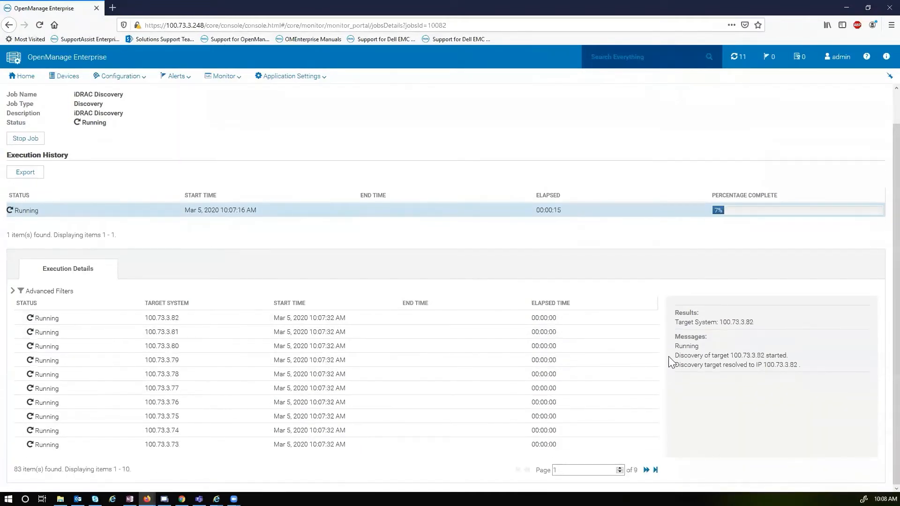
{"action": "mouse_move", "coordinate": [472, 50]}
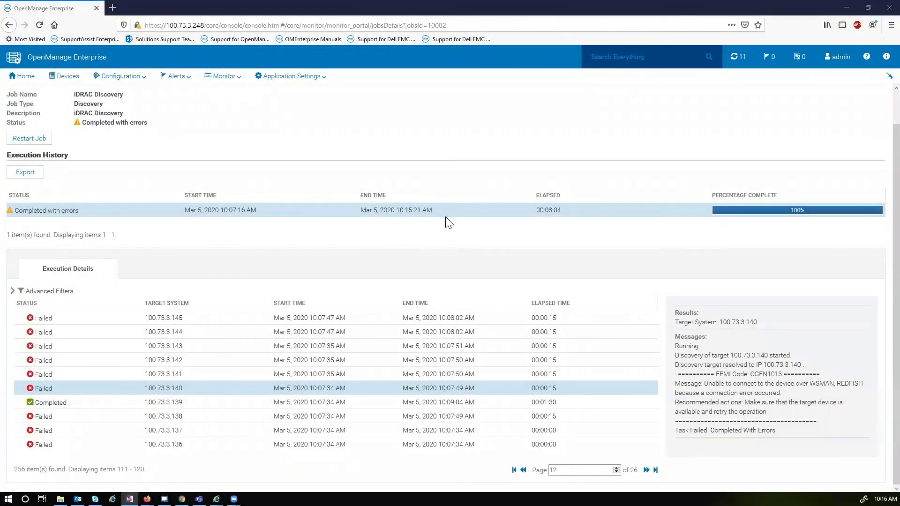
{"action": "mouse_move", "coordinate": [466, 229]}
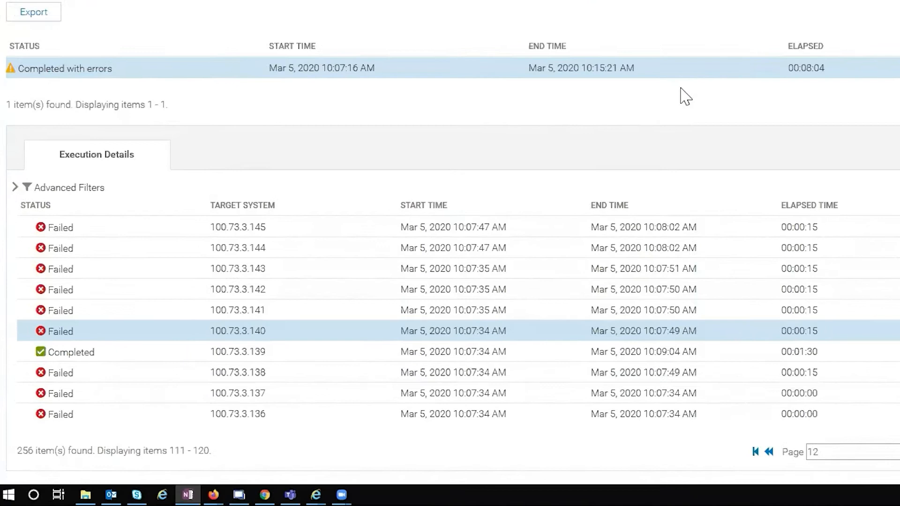
Step: Review Execution Details and the messages for target 100.73.3.139
{"action": "scroll", "scroll_direction": "up", "scroll_amount": 3}
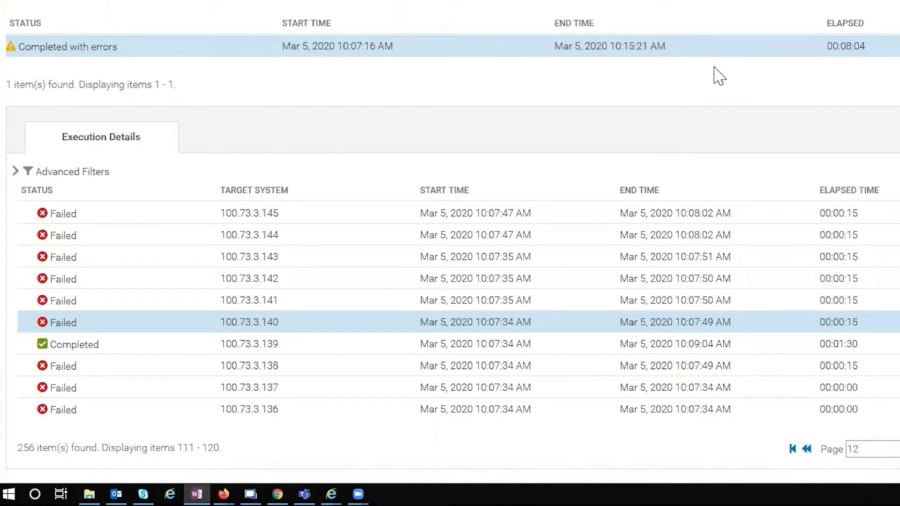
{"action": "mouse_move", "coordinate": [711, 59]}
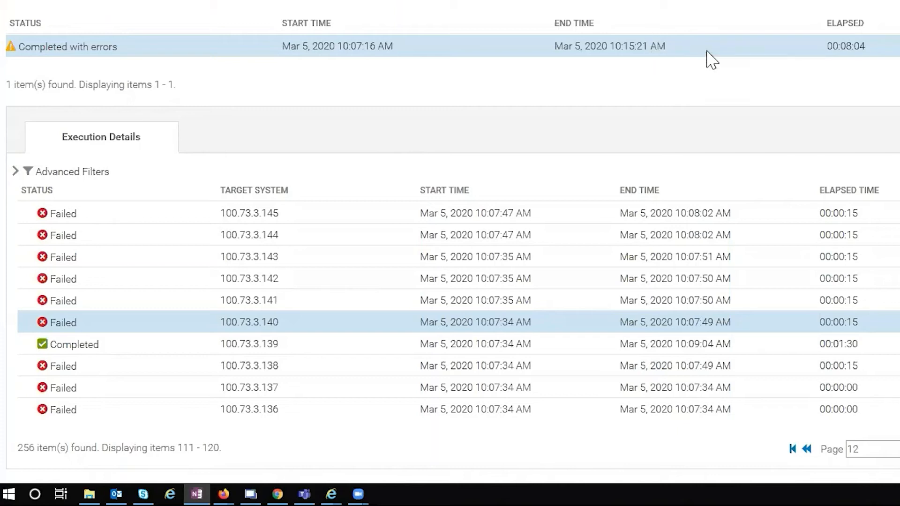
{"action": "mouse_move", "coordinate": [410, 195]}
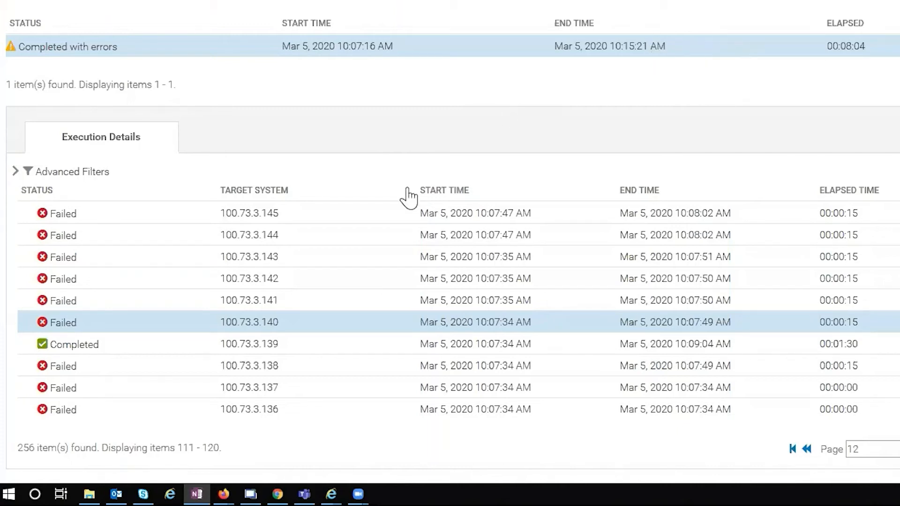
{"action": "mouse_move", "coordinate": [418, 344]}
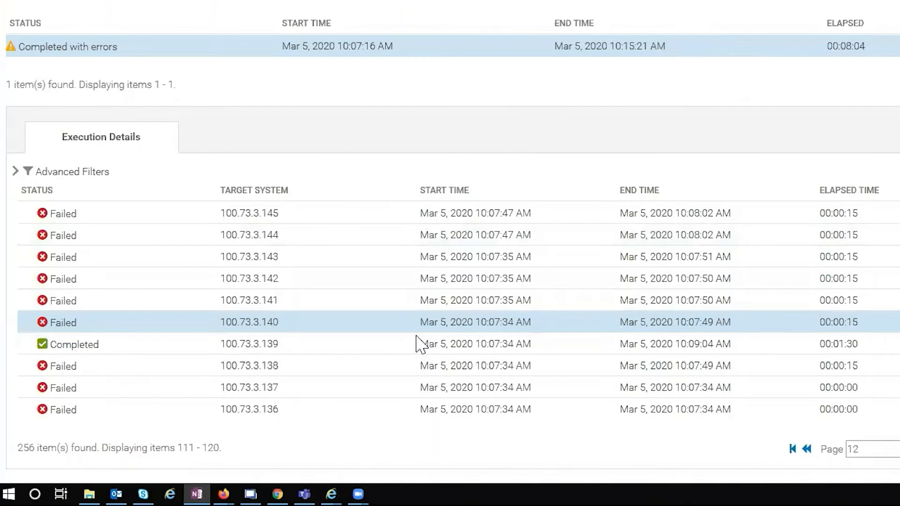
{"action": "mouse_move", "coordinate": [560, 328]}
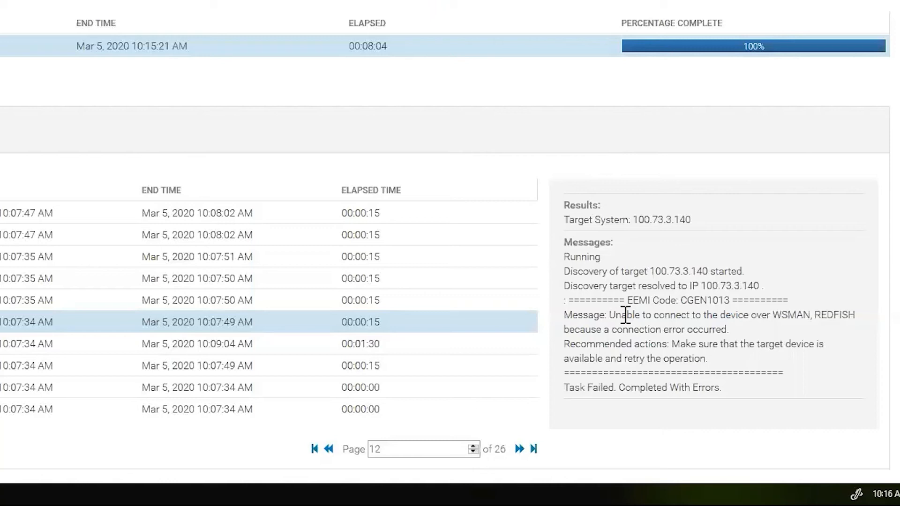
{"action": "mouse_move", "coordinate": [620, 301]}
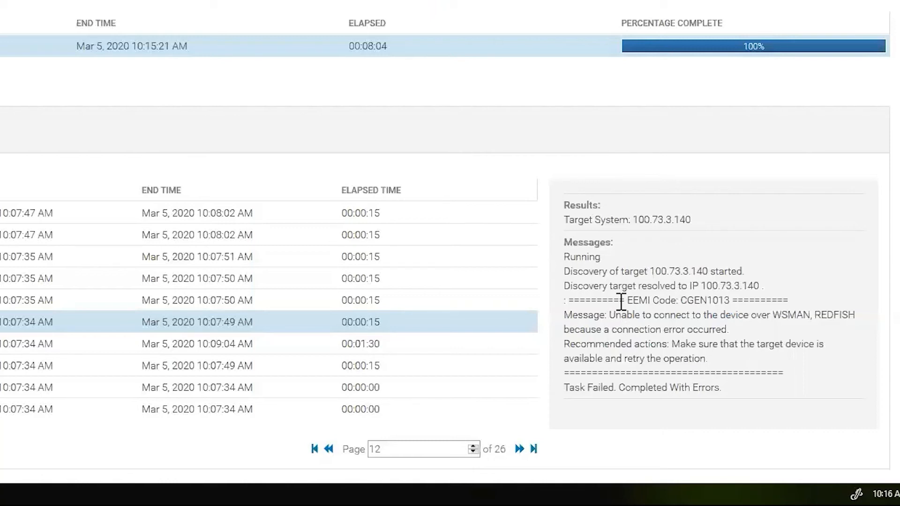
{"action": "left_click", "coordinate": [230, 344]}
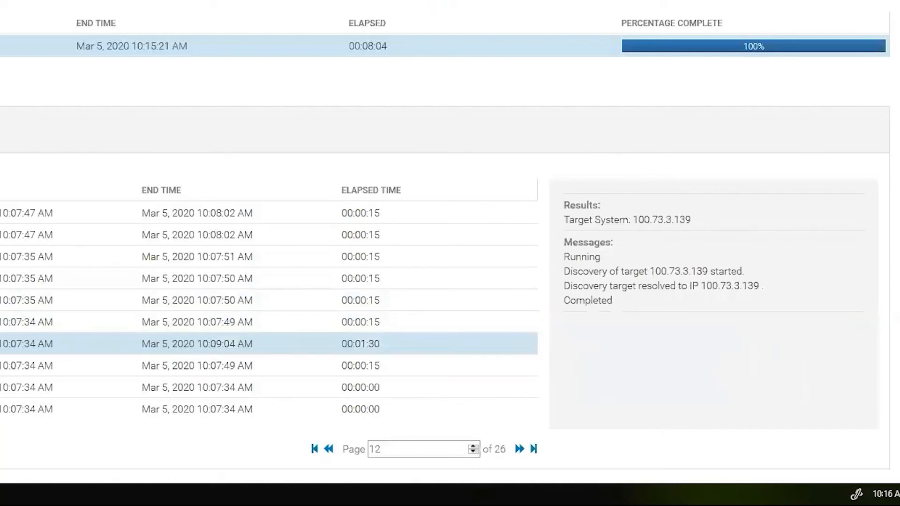
{"action": "mouse_move", "coordinate": [752, 277]}
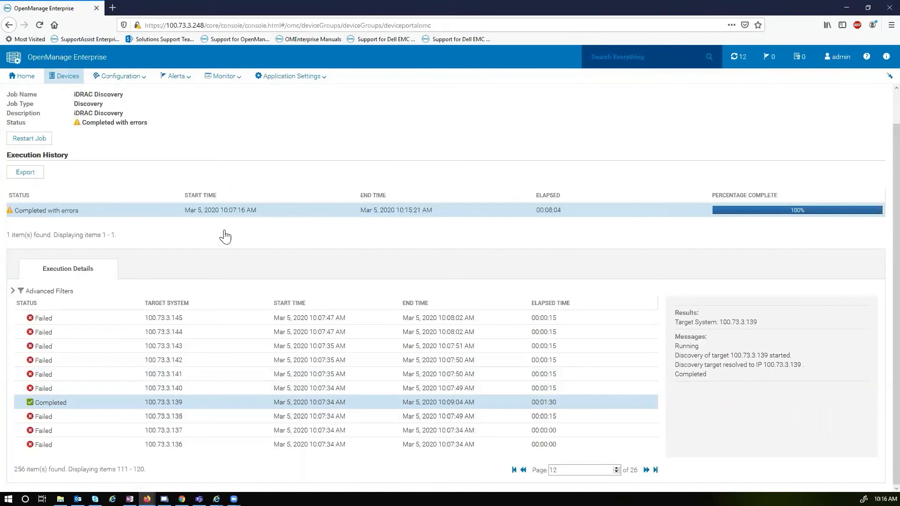
Step: Go to All Devices, now listing 17 devices including iDRAC139
{"action": "left_click", "coordinate": [66, 76]}
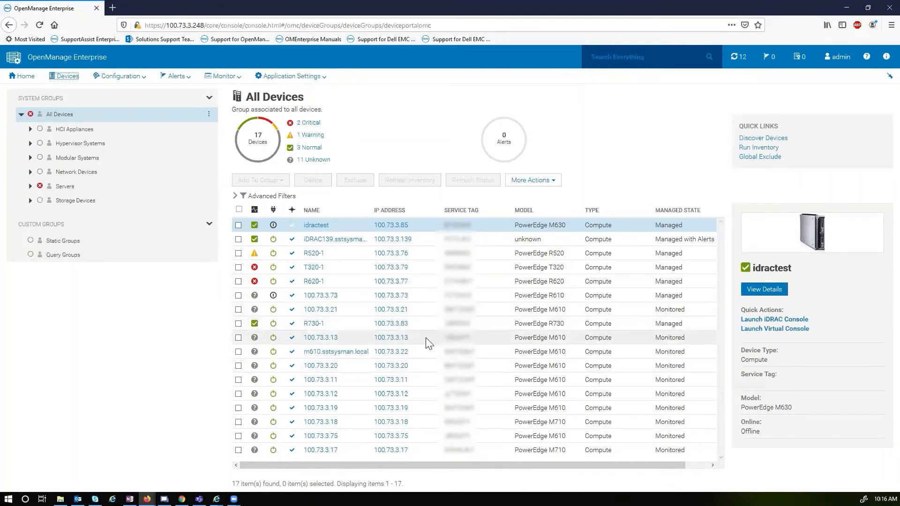
{"action": "mouse_move", "coordinate": [434, 339]}
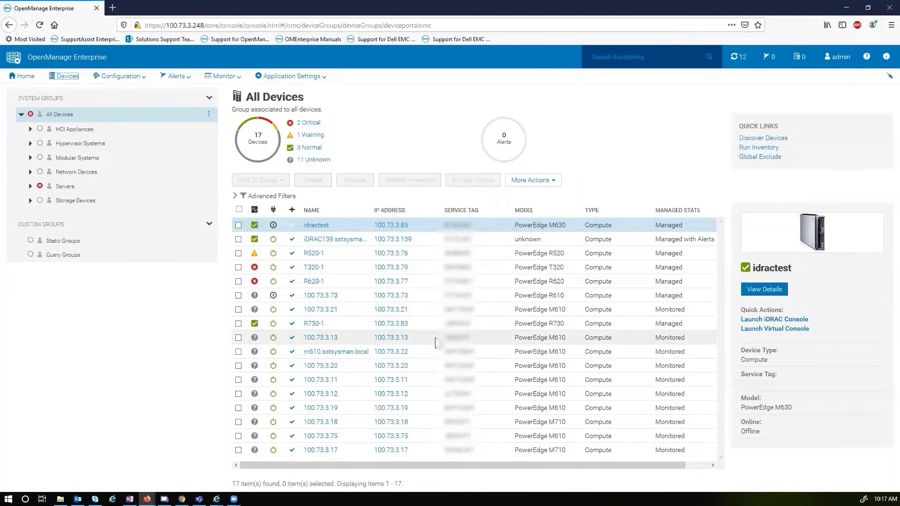
{"action": "mouse_move", "coordinate": [638, 14]}
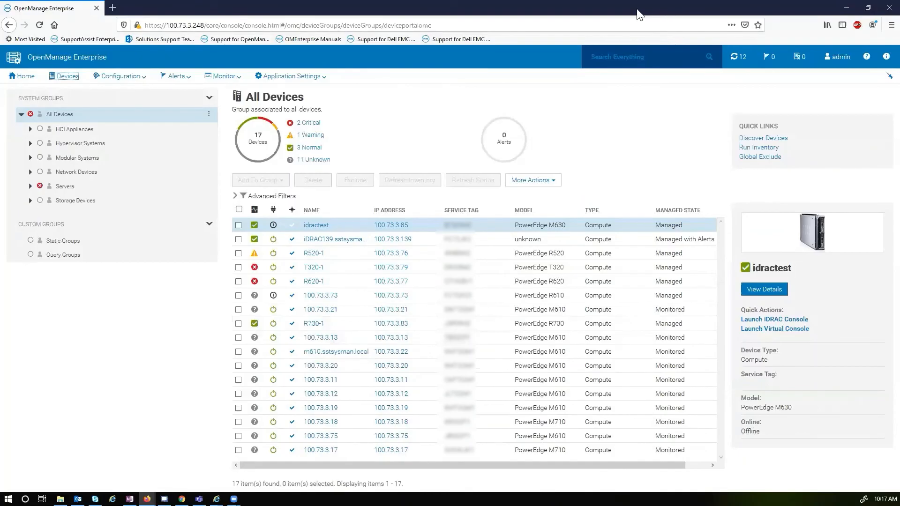